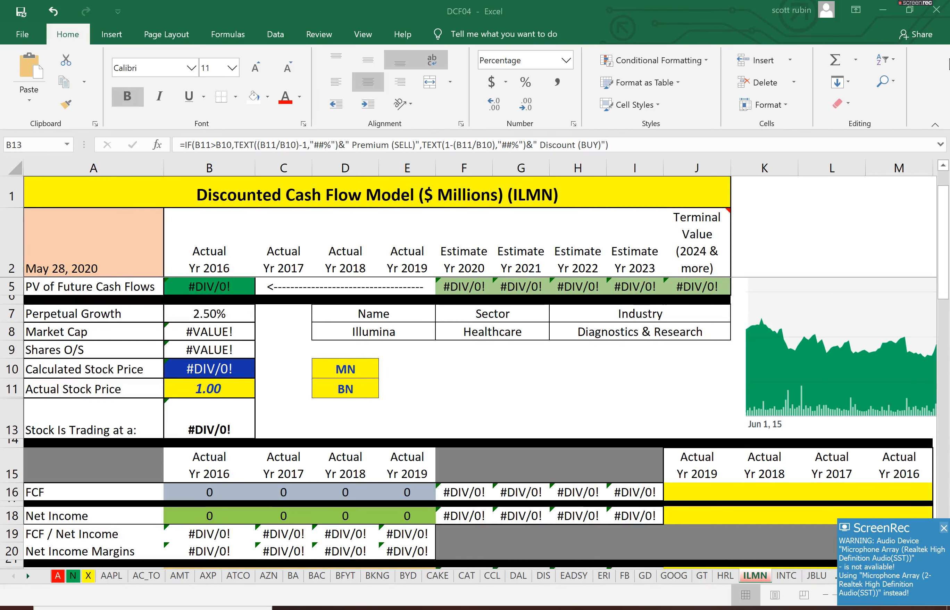
- Enter Illumina's market cap of 54.832 billion and actual stock price of 373.01 into the model
left_click(941, 539)
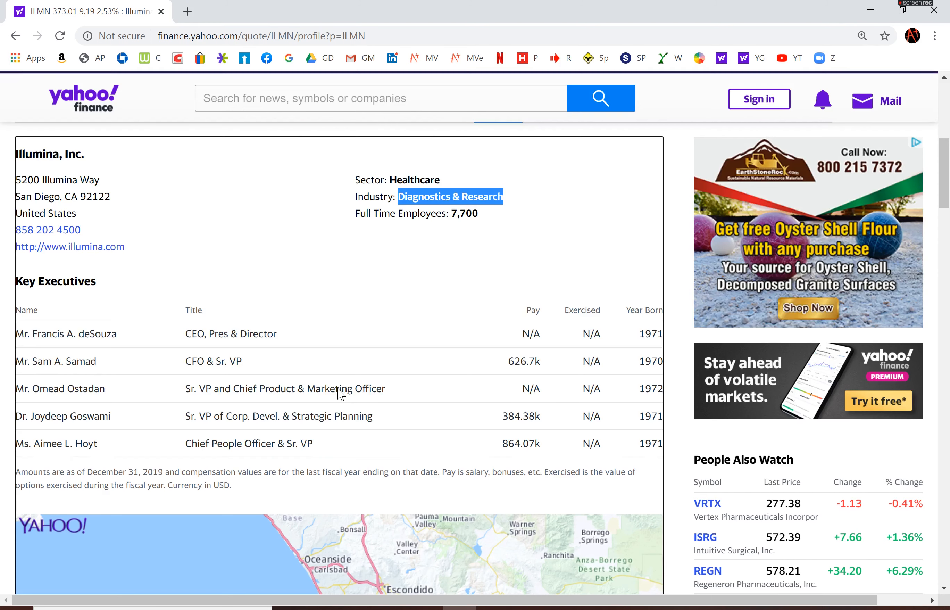
scroll("up", 3)
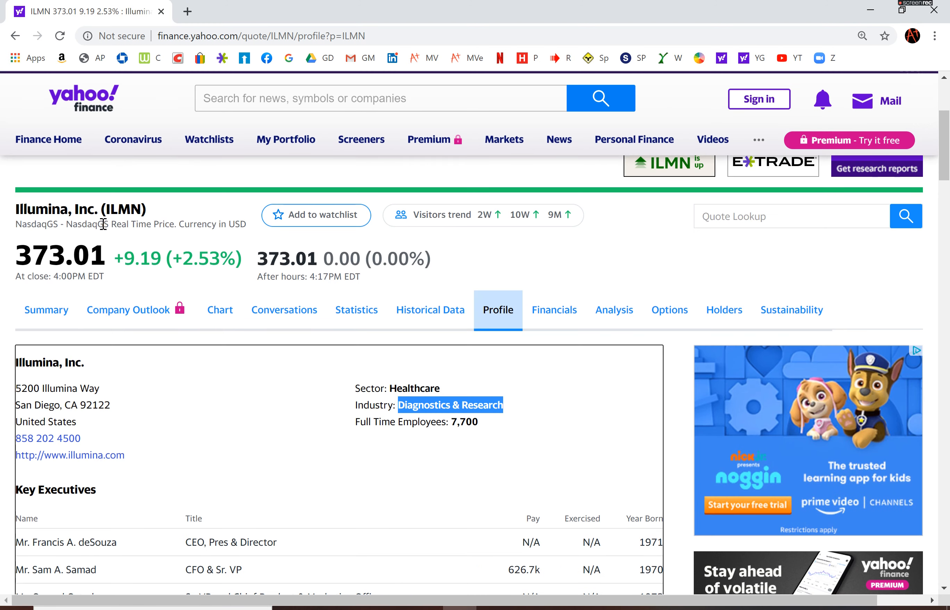
left_click(46, 309)
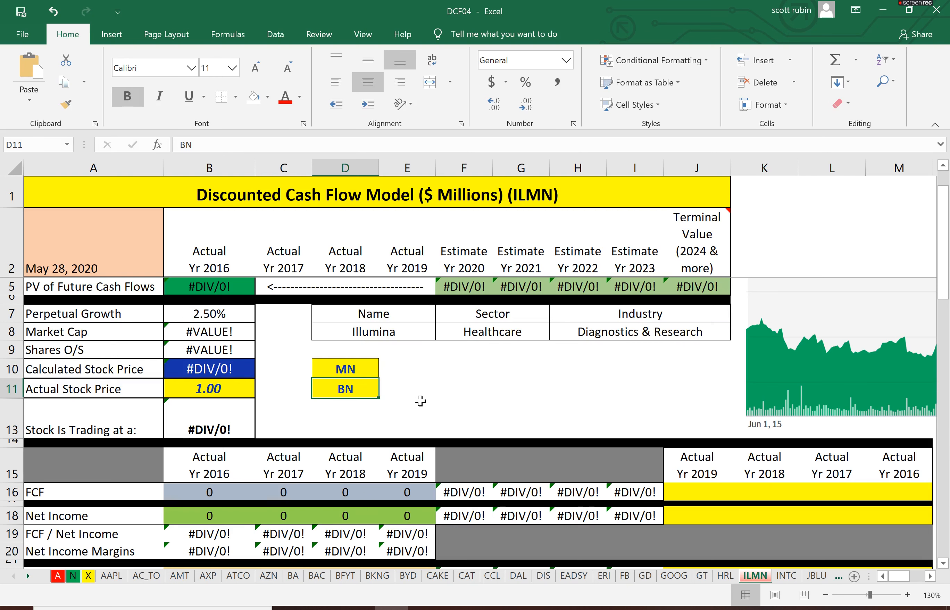
type("54.832")
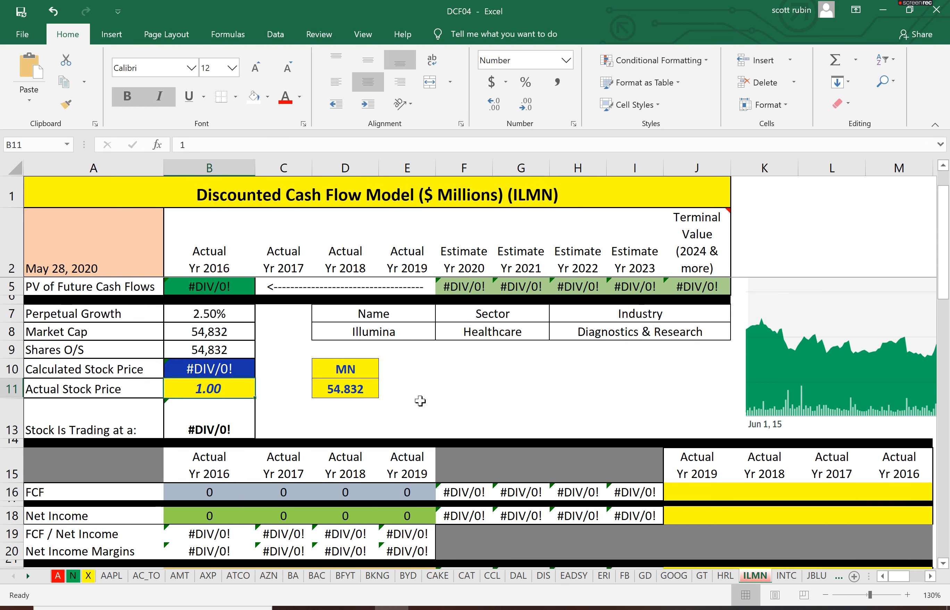
type("373.01")
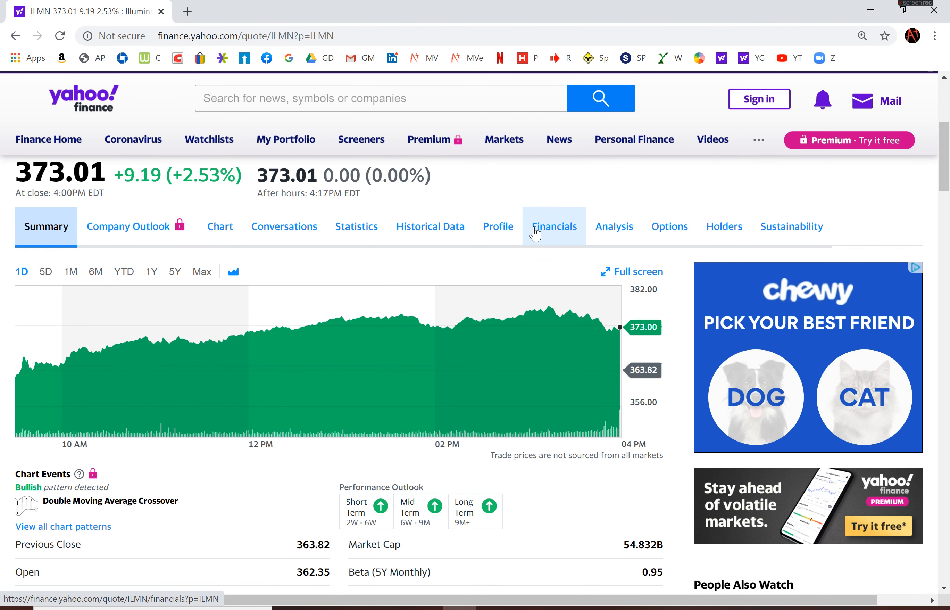
- Paste Illumina's 2016–2019 free cash flow from the Yahoo cash flow statement into the FCF row as text
left_click(554, 226)
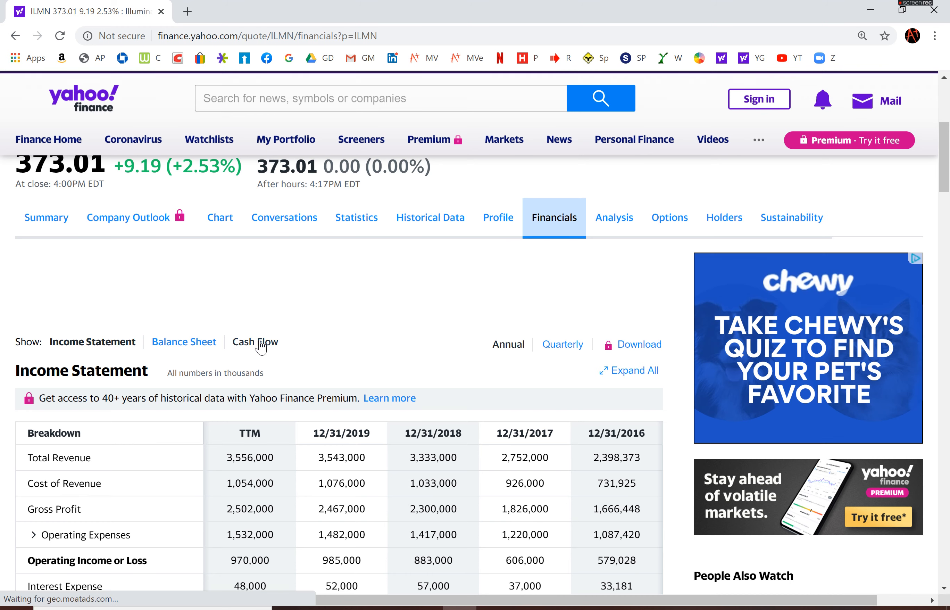
left_click(255, 341)
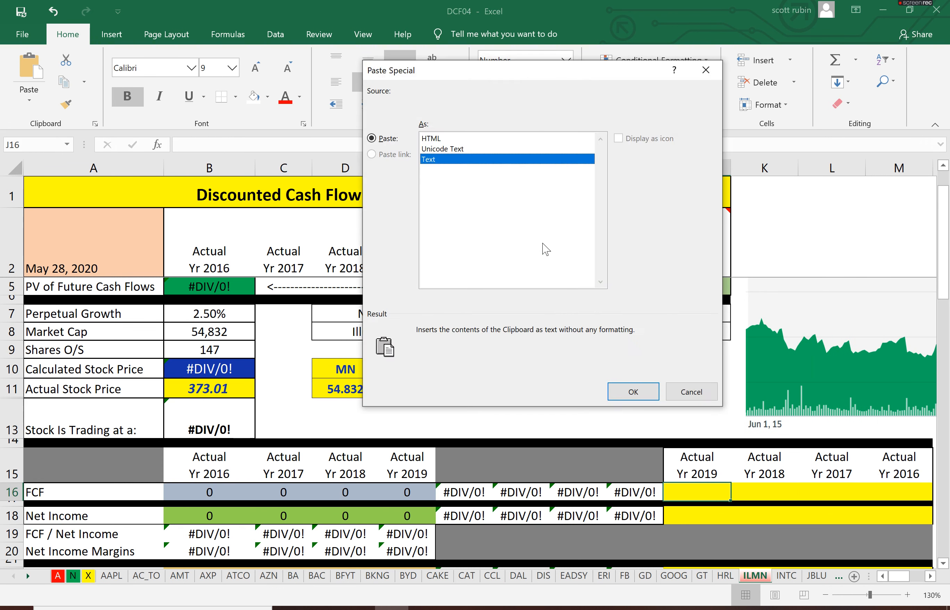
left_click(632, 391)
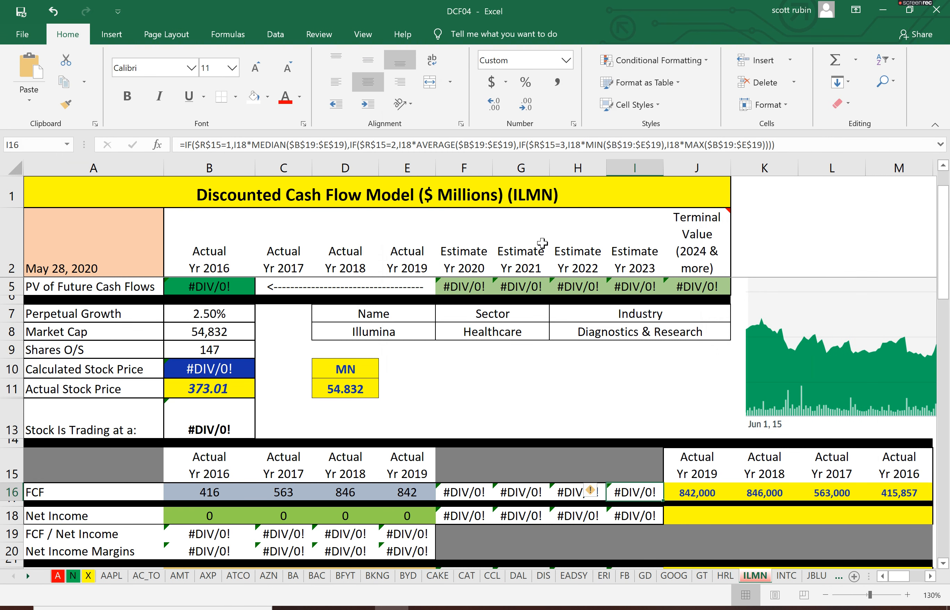
scroll("down", 3)
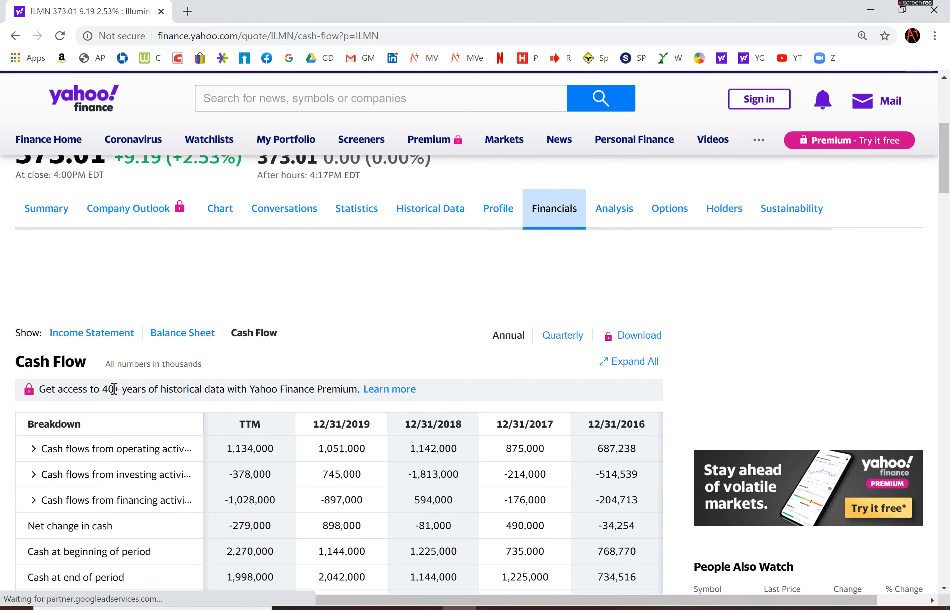
- Paste 2016–2019 net income and revenue into the model so the 2020–2023 estimates compute
left_click(91, 332)
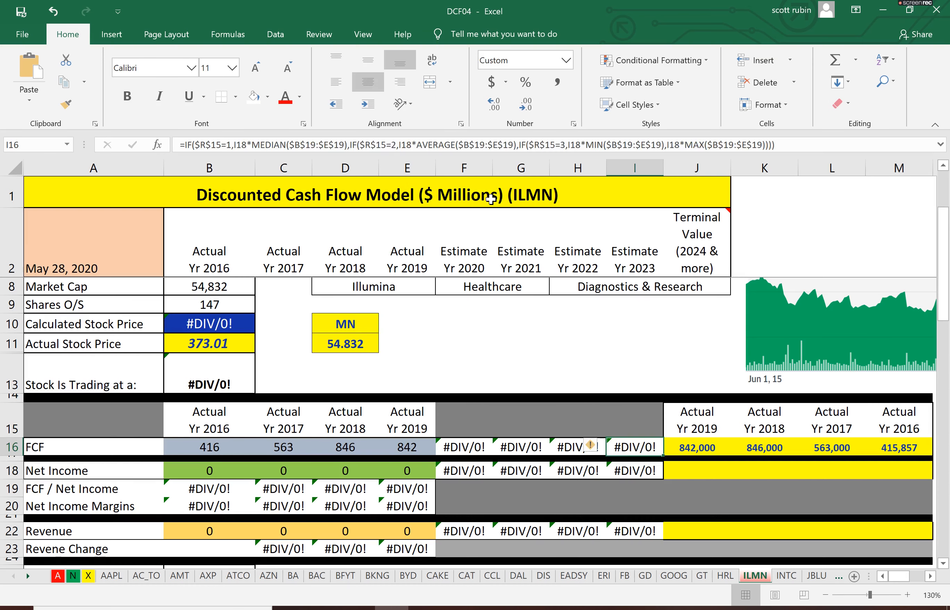
left_click(696, 470)
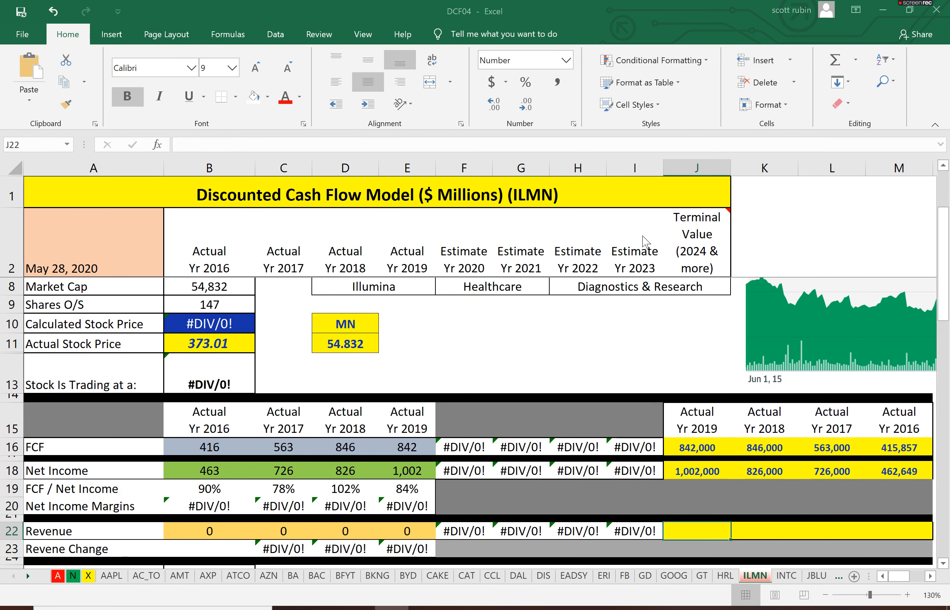
scroll("down", 3)
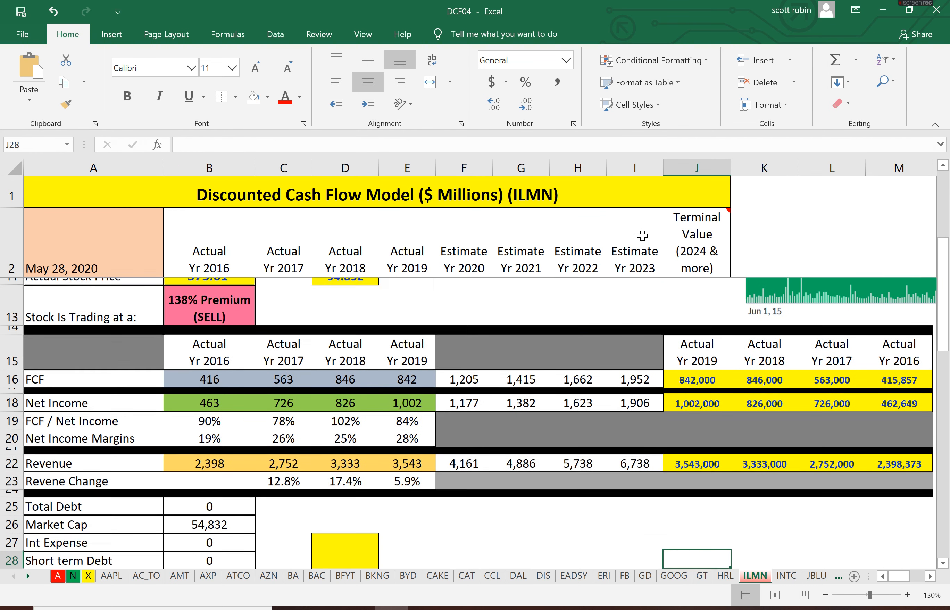
scroll("down", 3)
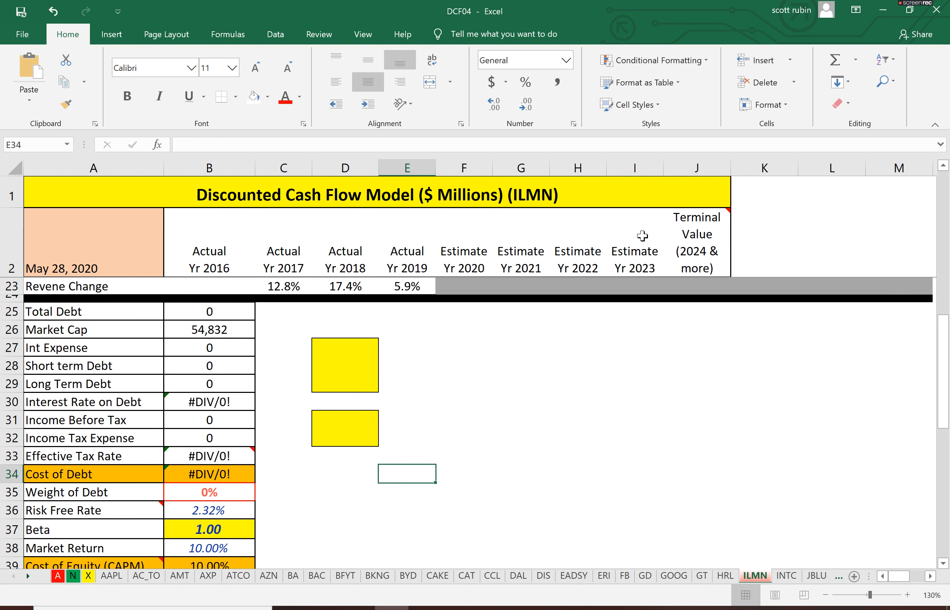
- Copy Illumina's 2019 interest expense of 52,000 from the Yahoo income statement
left_click(345, 384)
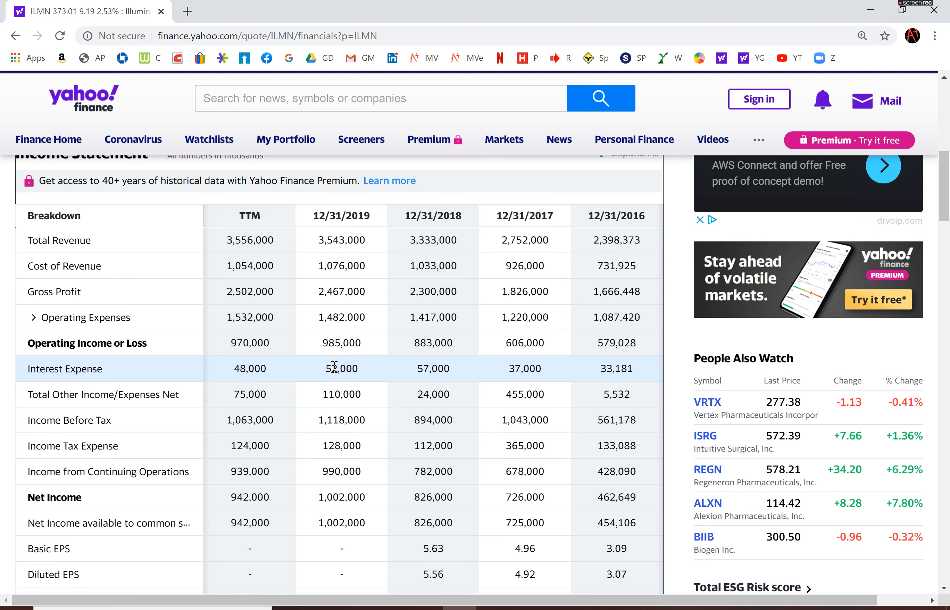
double_click(341, 369)
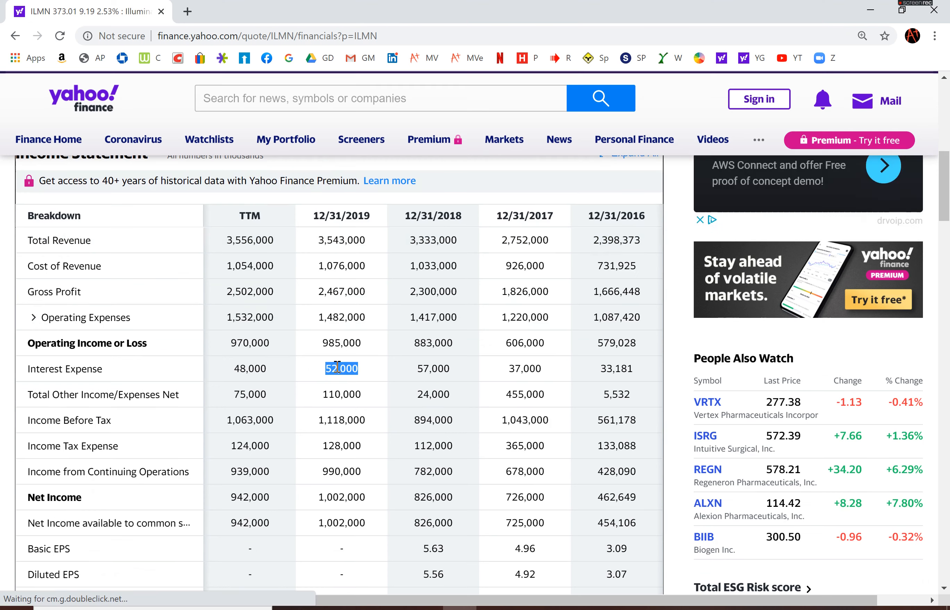
scroll("up", 3)
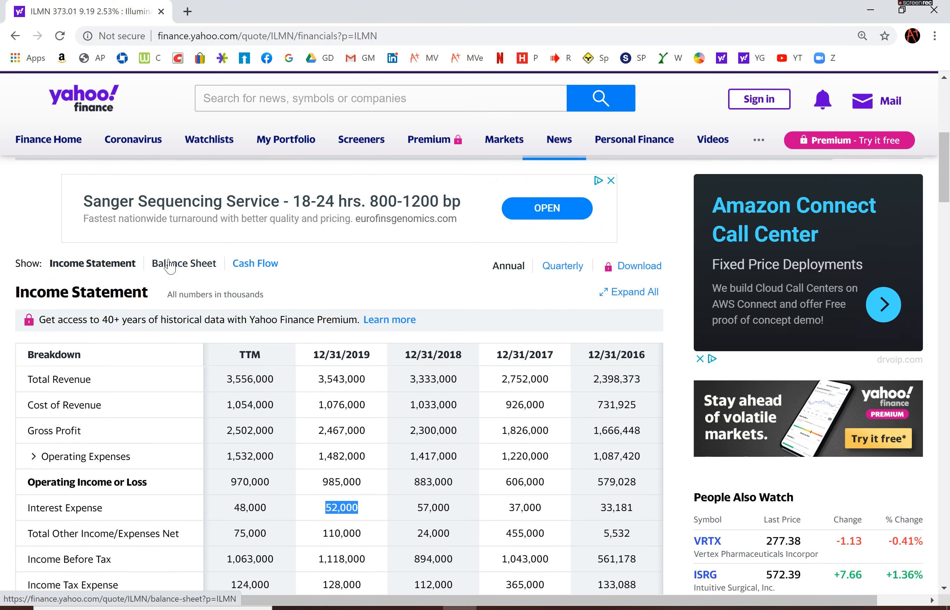
left_click(183, 264)
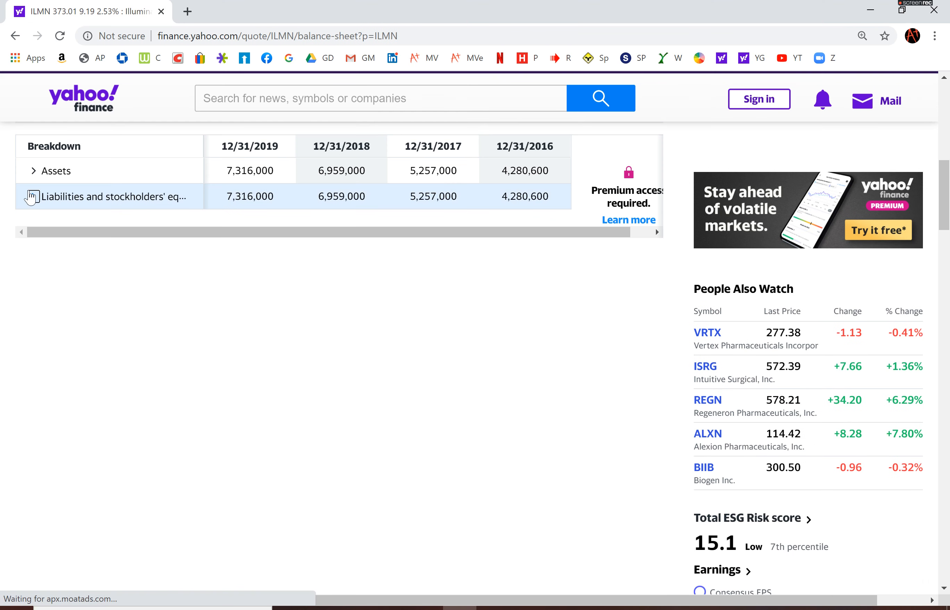
- Expand the balance sheet liabilities to copy long-term debt of 1,141,000, then return to the income statement
left_click(33, 196)
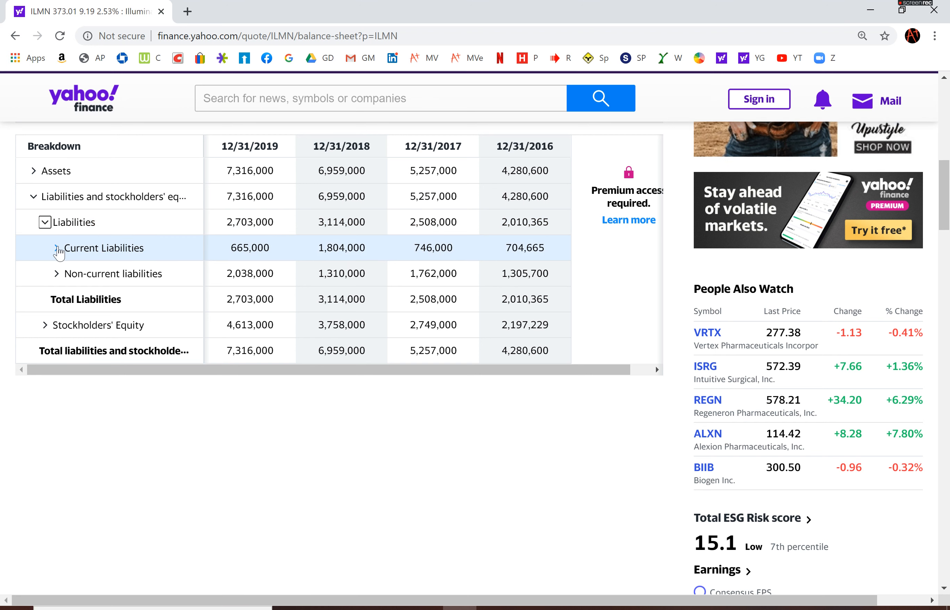
left_click(56, 248)
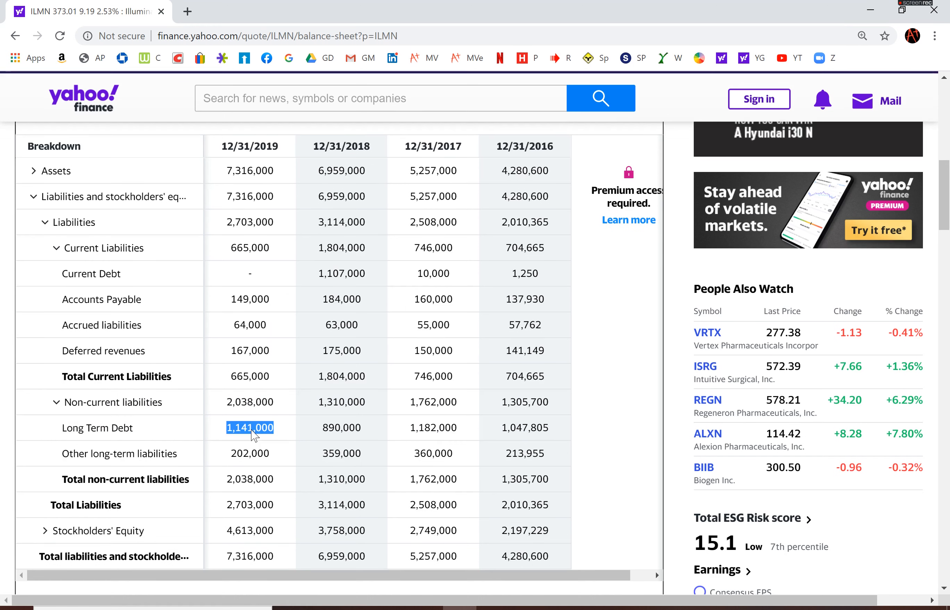
scroll("up", 3)
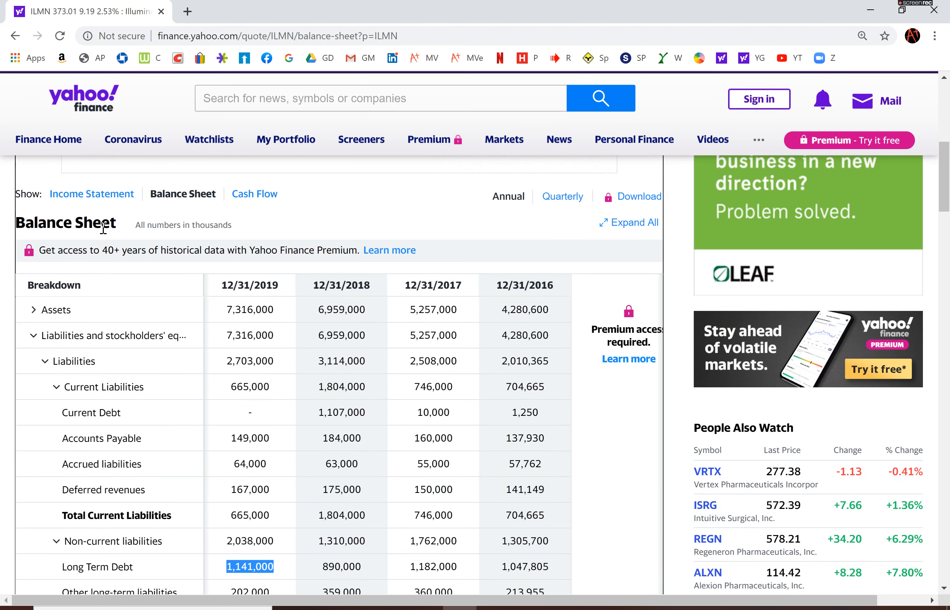
left_click(91, 193)
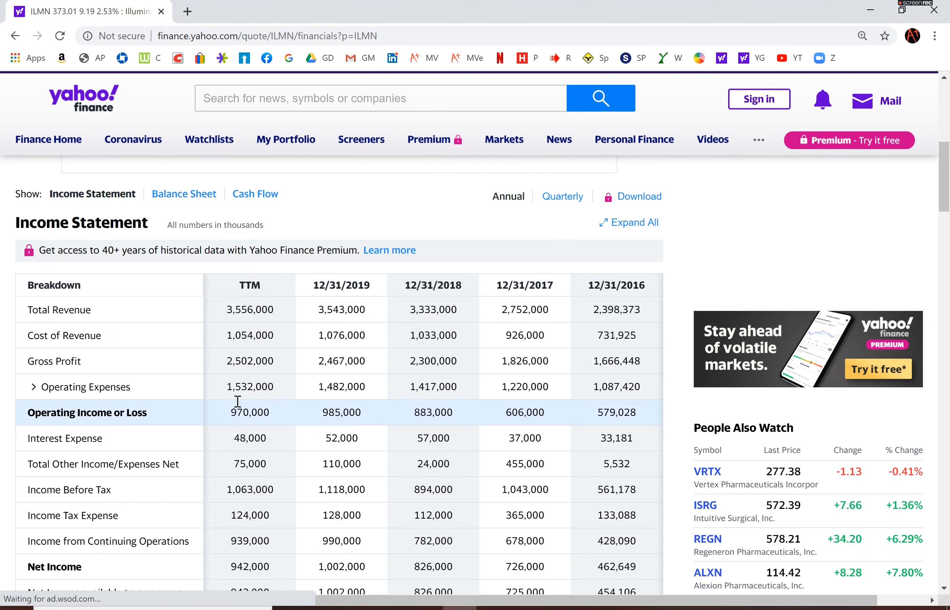
scroll("down", 3)
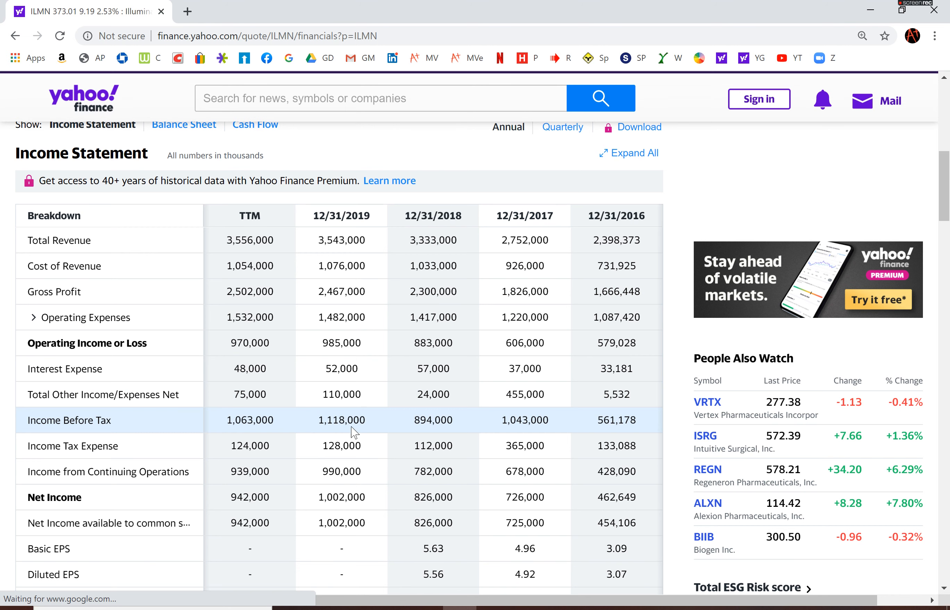
- Add income before tax 1,118,000 and tax expense 128,000, reviewing cost of debt and the 9.88% WACC
double_click(341, 420)
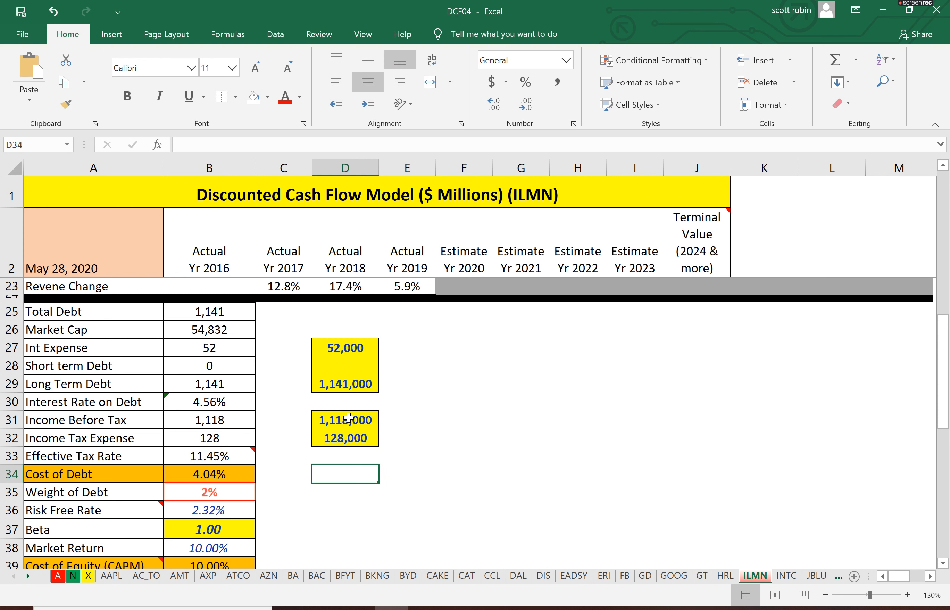
left_click(209, 473)
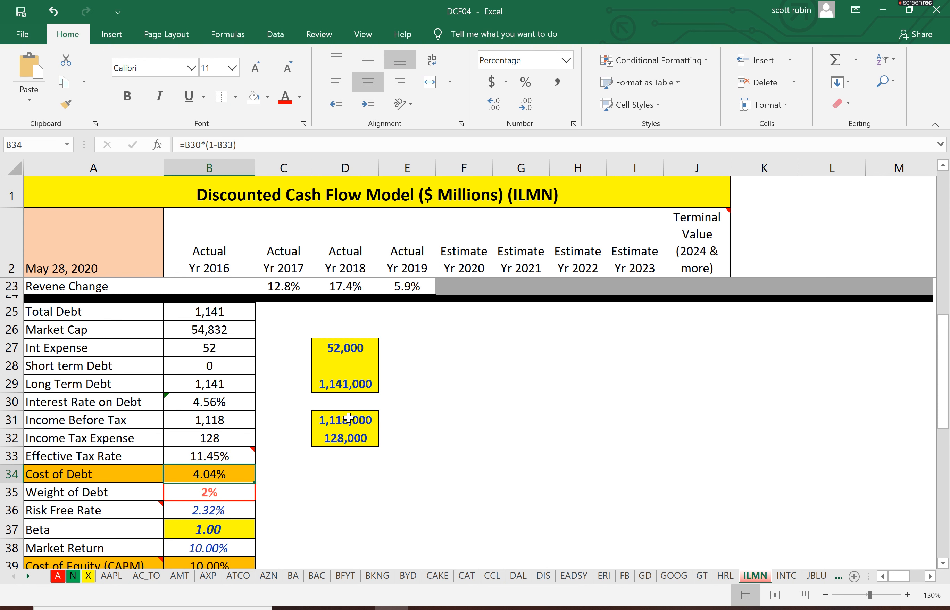
left_click(209, 547)
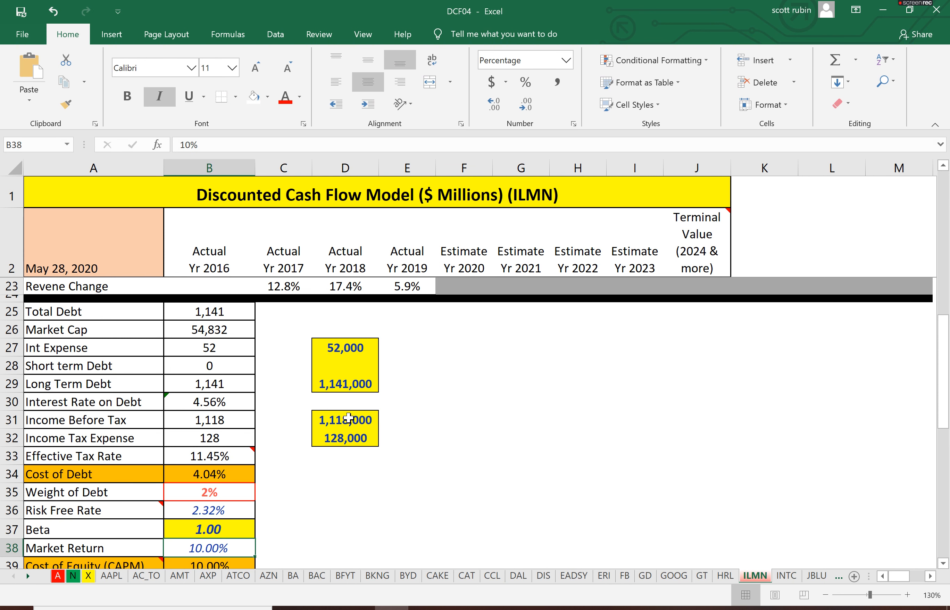
scroll("down", 3)
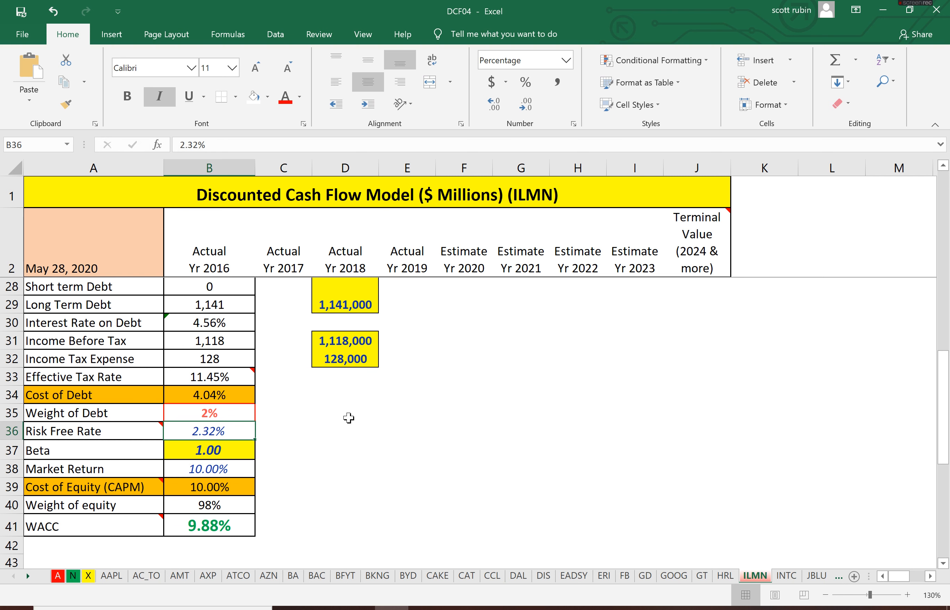
left_click(93, 412)
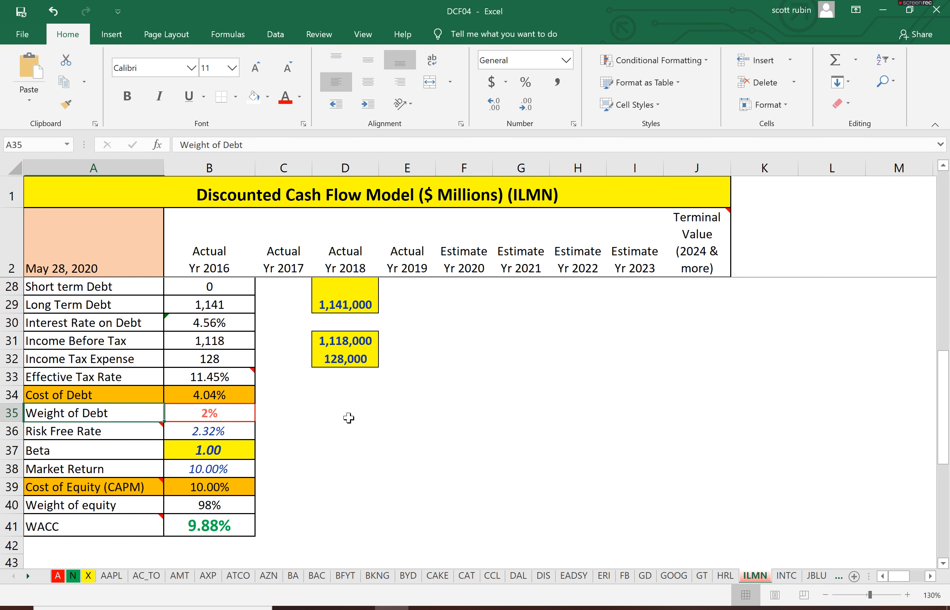
left_click(208, 469)
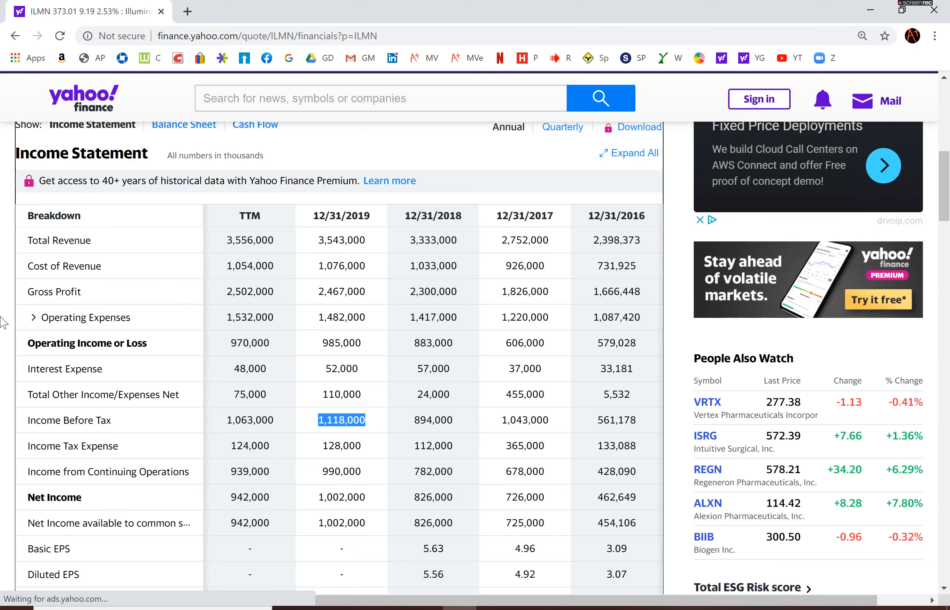
scroll("up", 3)
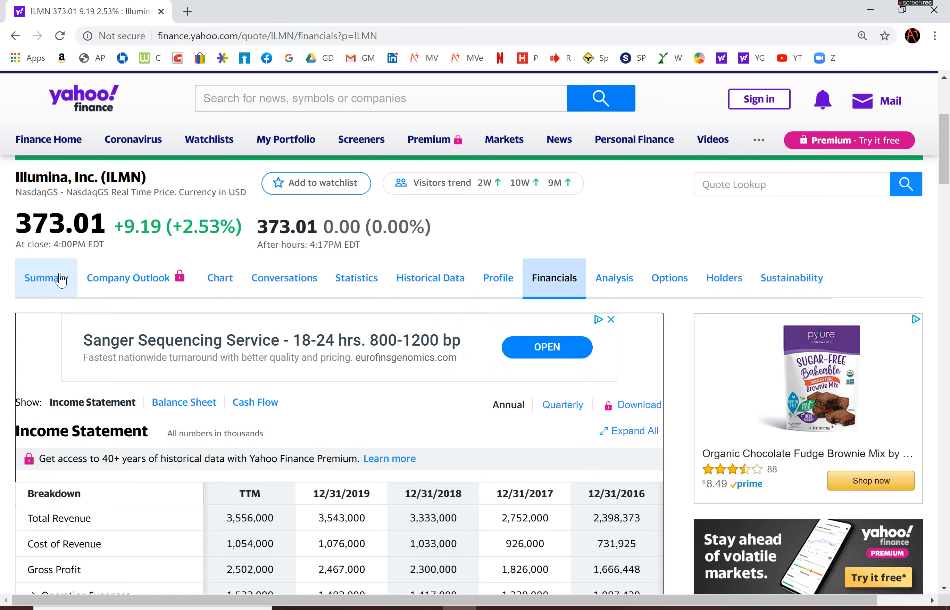
left_click(43, 278)
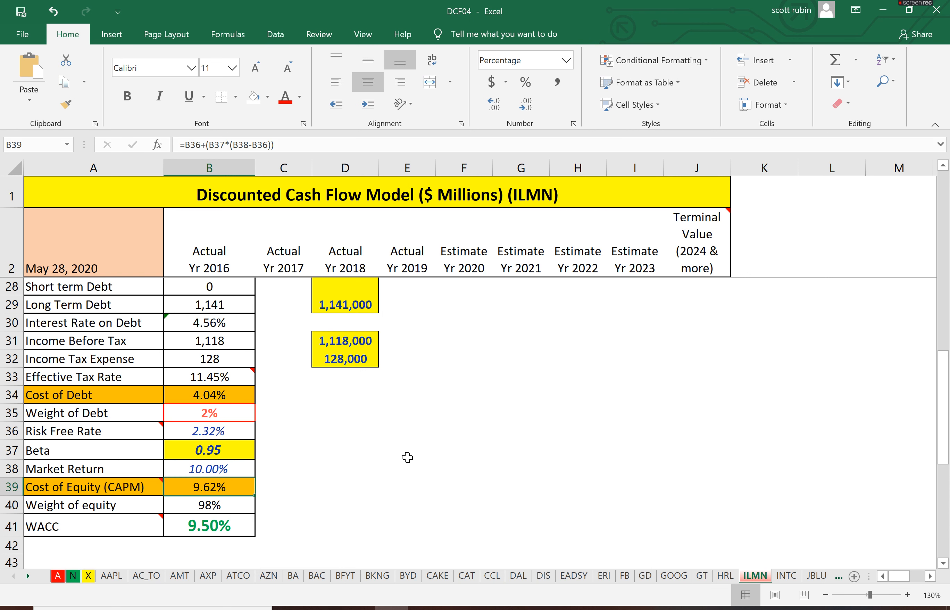
left_click(209, 525)
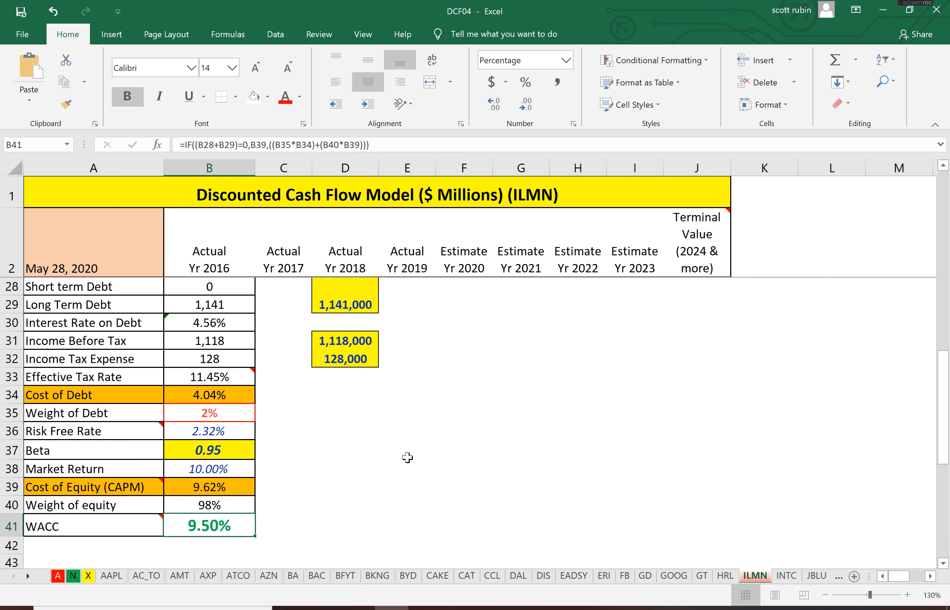
left_click(209, 487)
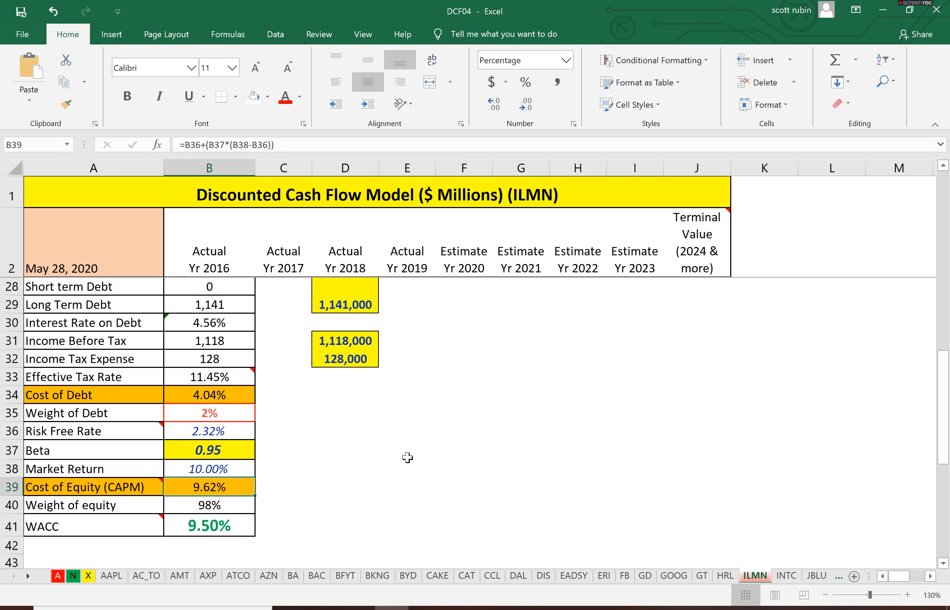
left_click(209, 412)
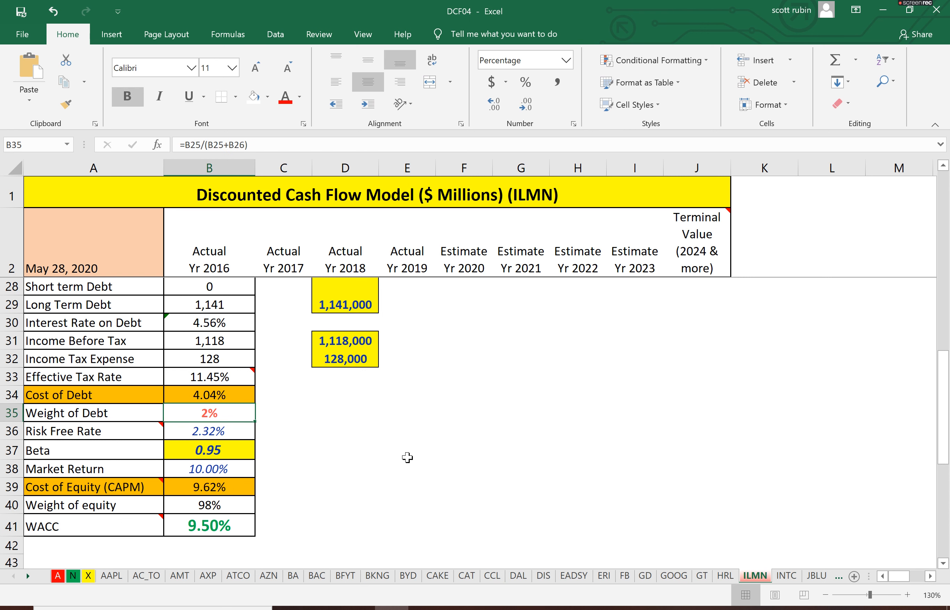
left_click(208, 525)
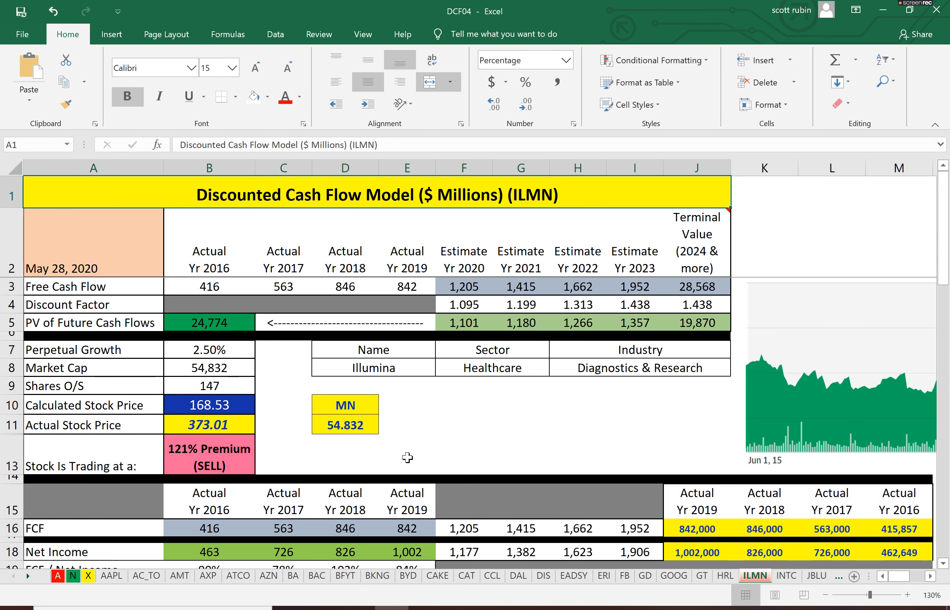
- Review the projected free cash flow, terminal value and present value formulas
left_click(464, 287)
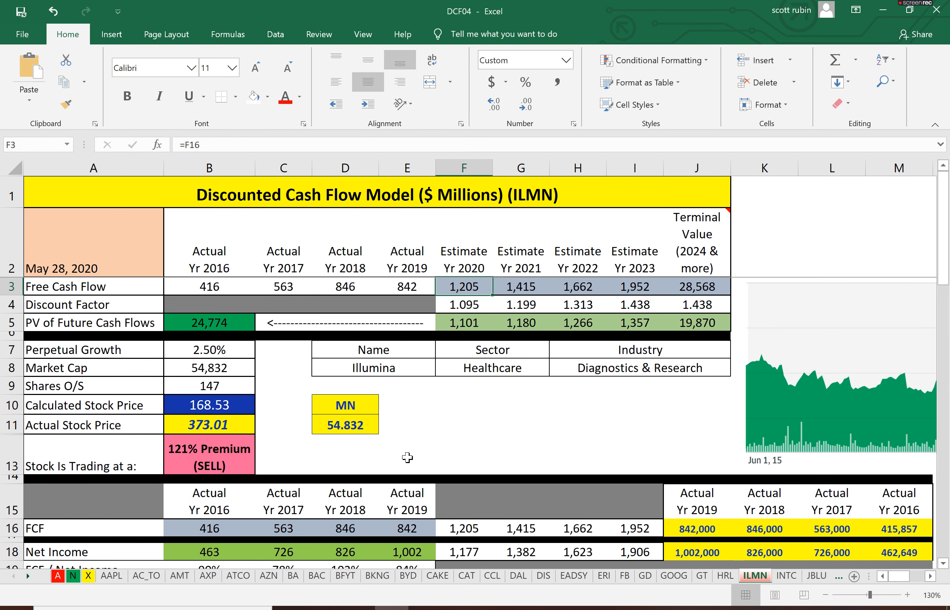
left_click(521, 286)
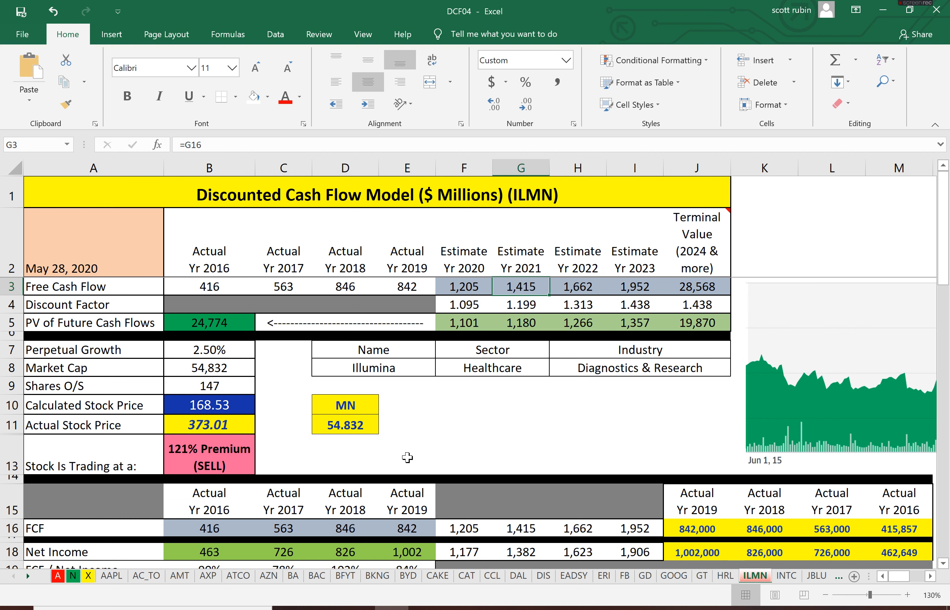
left_click(696, 285)
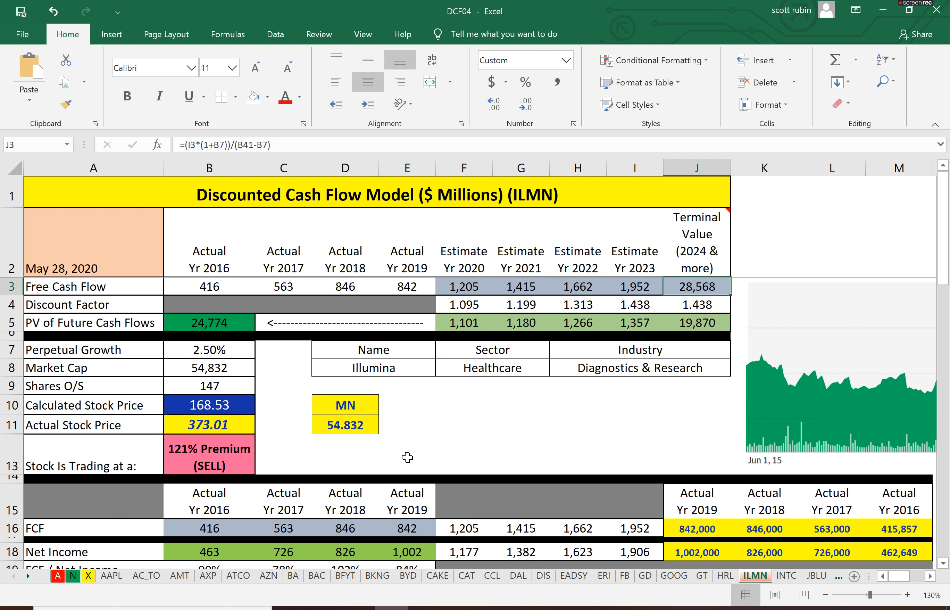
left_click(696, 321)
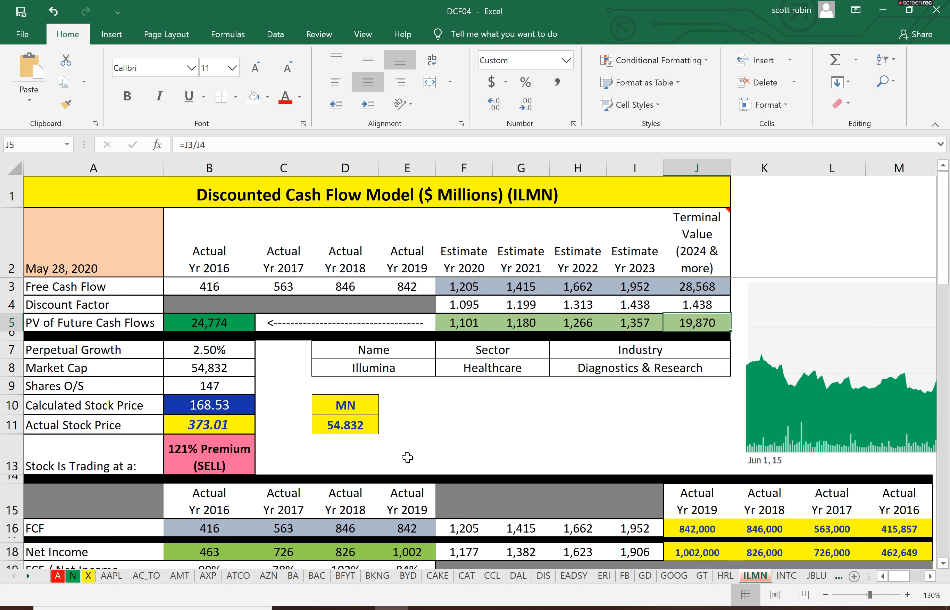
left_click(577, 322)
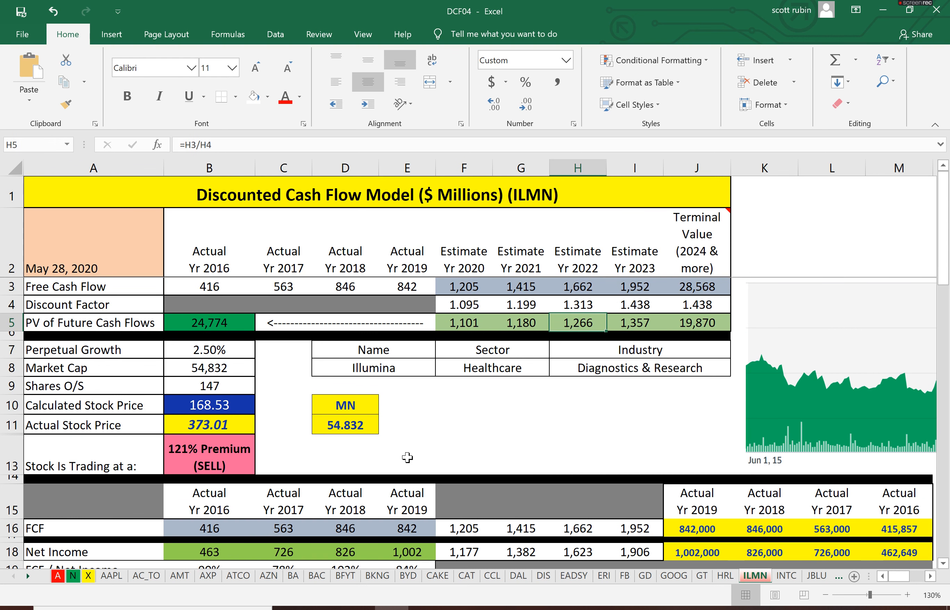
- Review the shares outstanding and calculated stock price formulas giving 168.53 vs 373.01
left_click(209, 340)
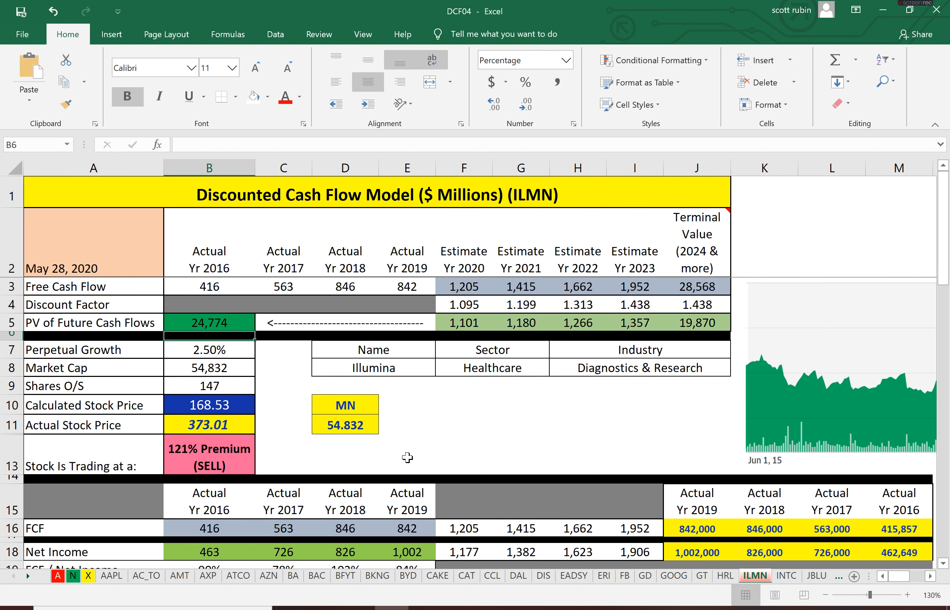
left_click(209, 386)
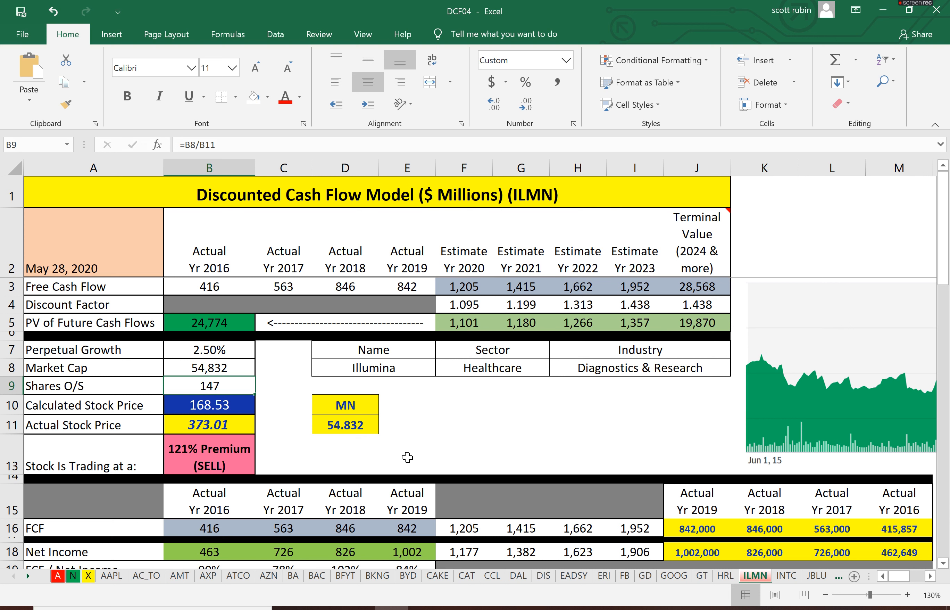
left_click(209, 404)
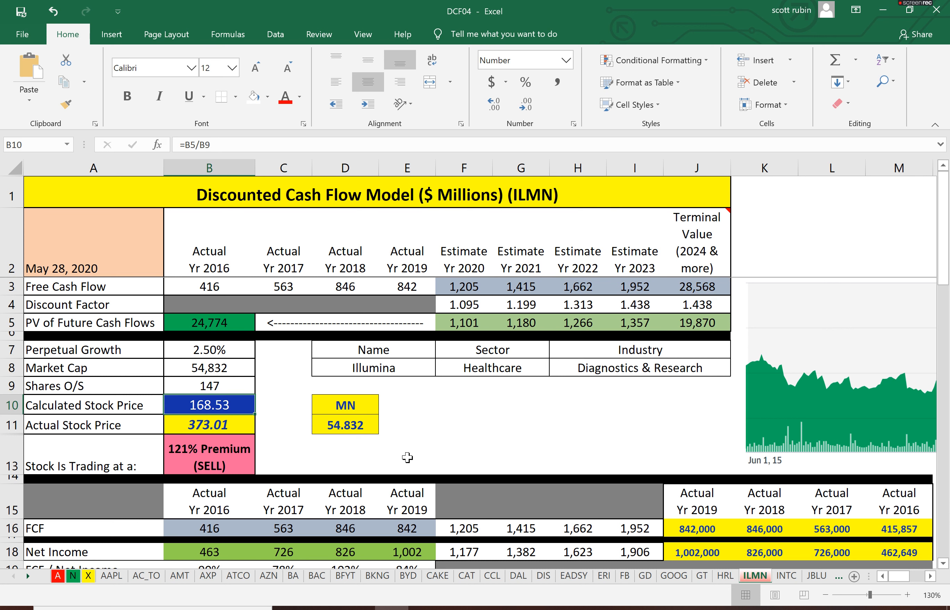
mouse_move(731, 316)
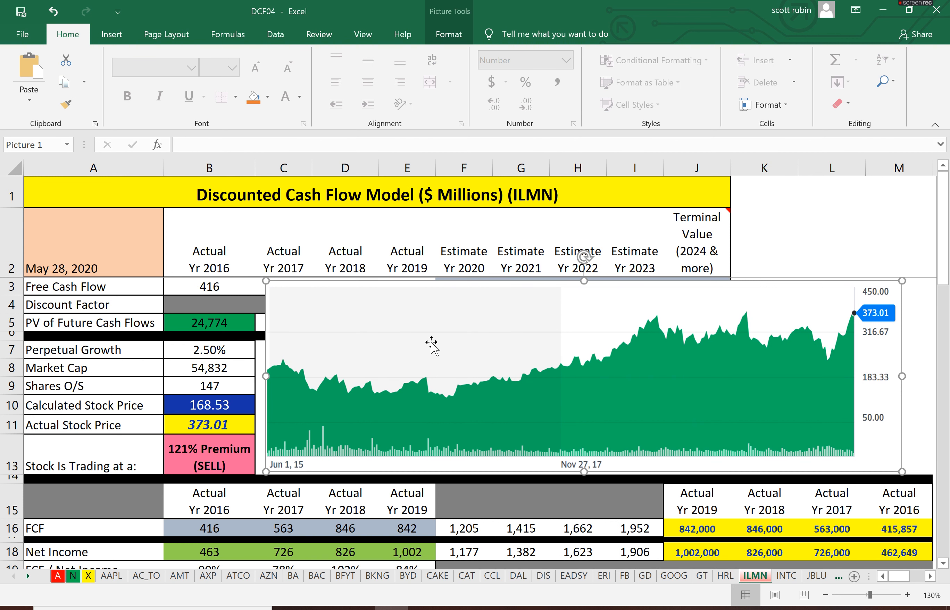
mouse_move(477, 393)
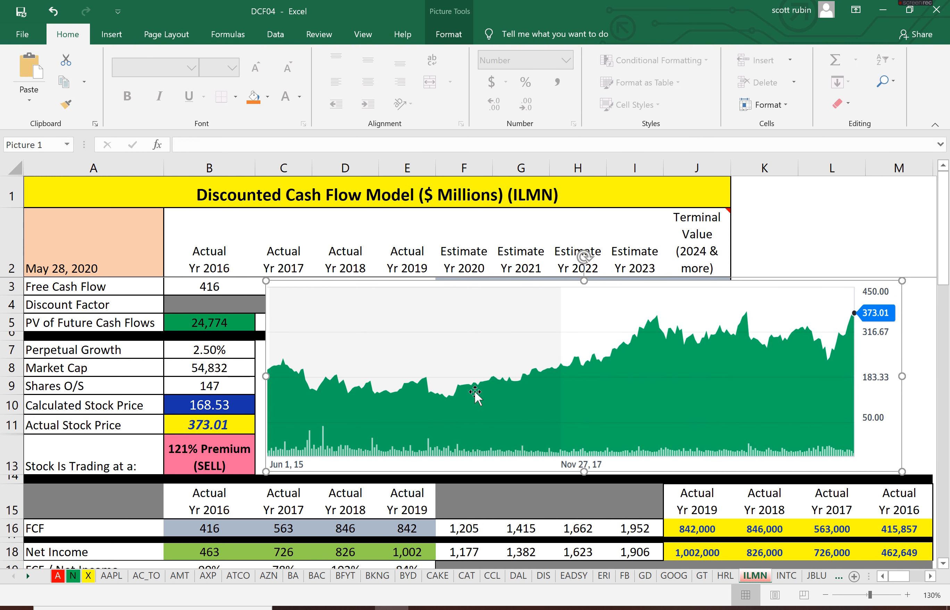
mouse_move(823, 345)
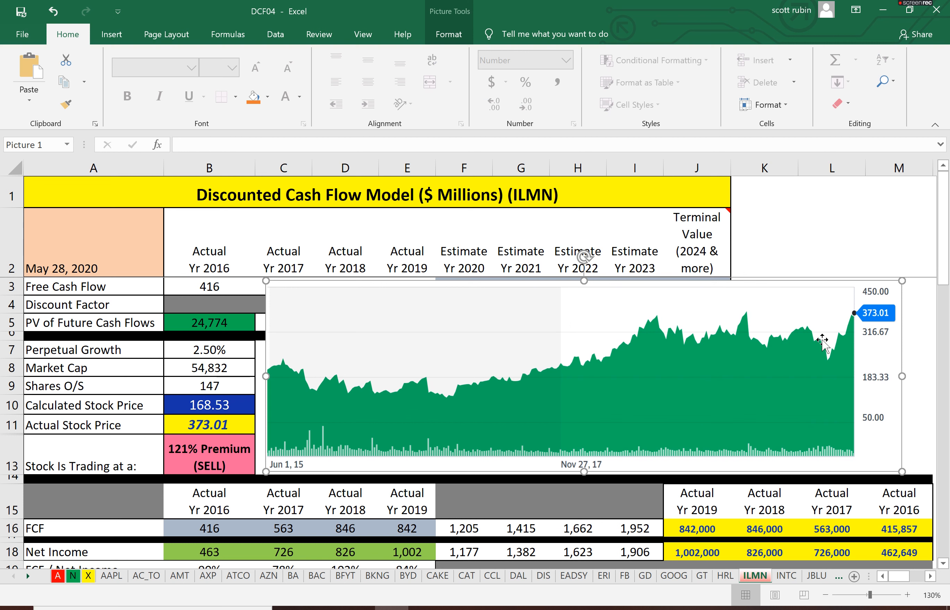
mouse_move(446, 388)
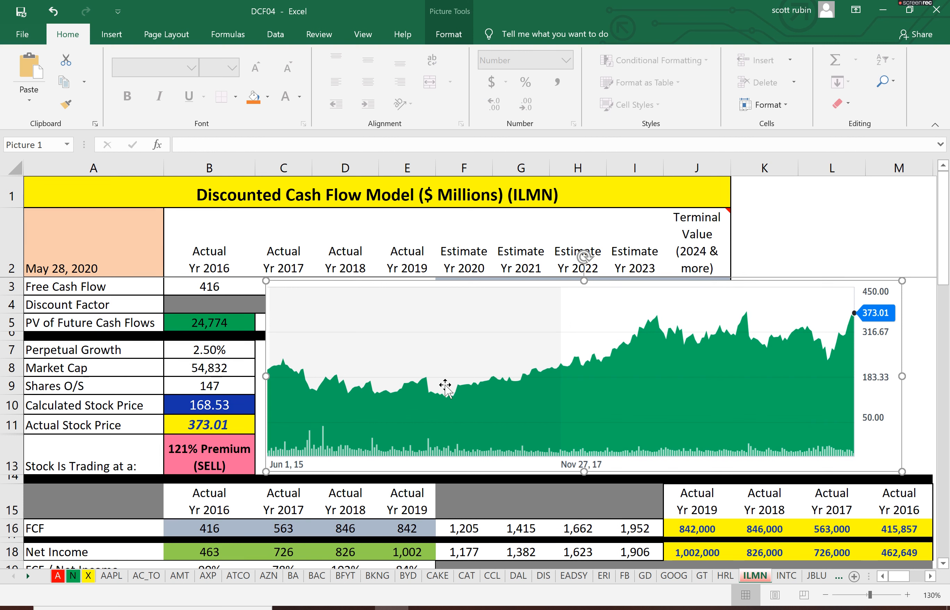
mouse_move(476, 389)
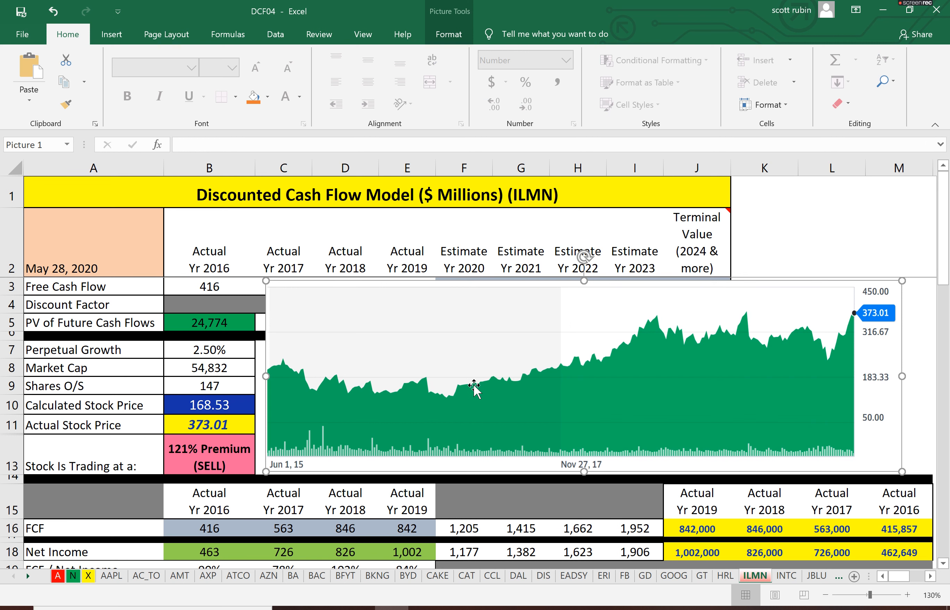
mouse_move(502, 376)
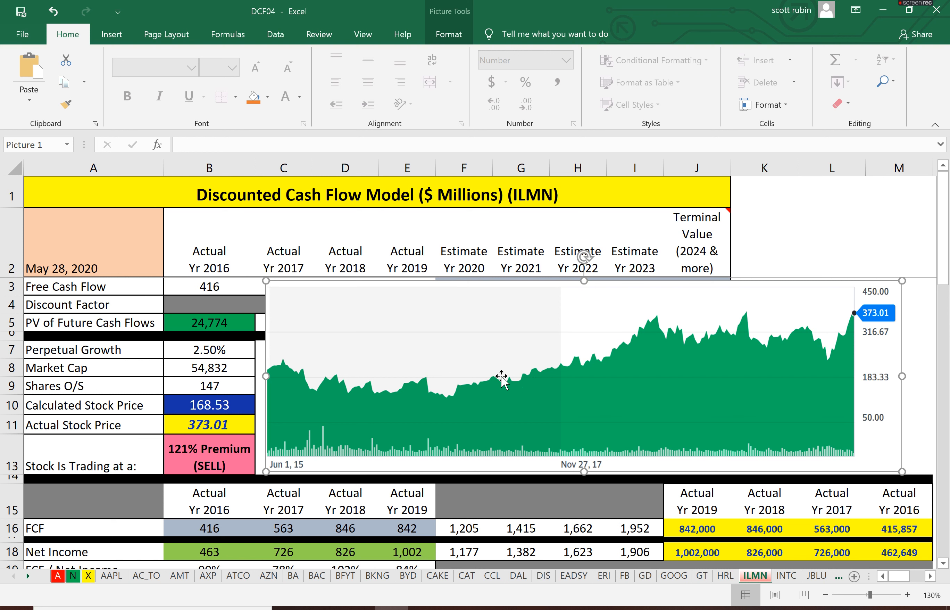
mouse_move(543, 389)
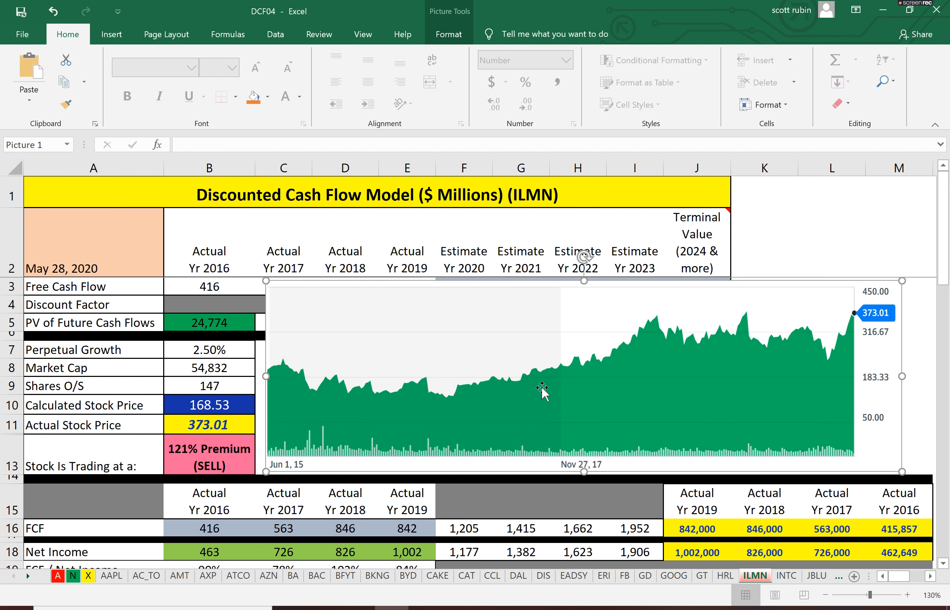
left_click(209, 404)
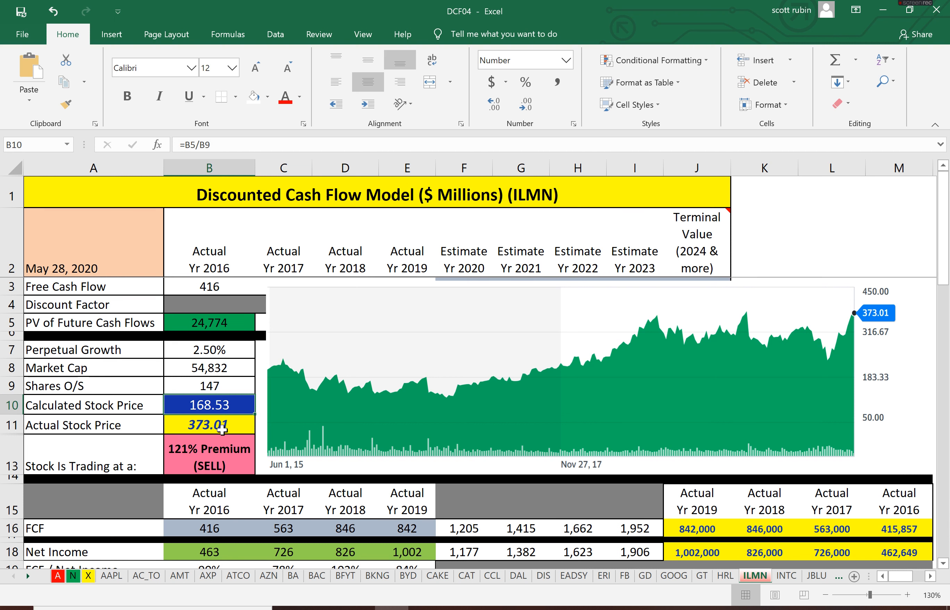
left_click(209, 424)
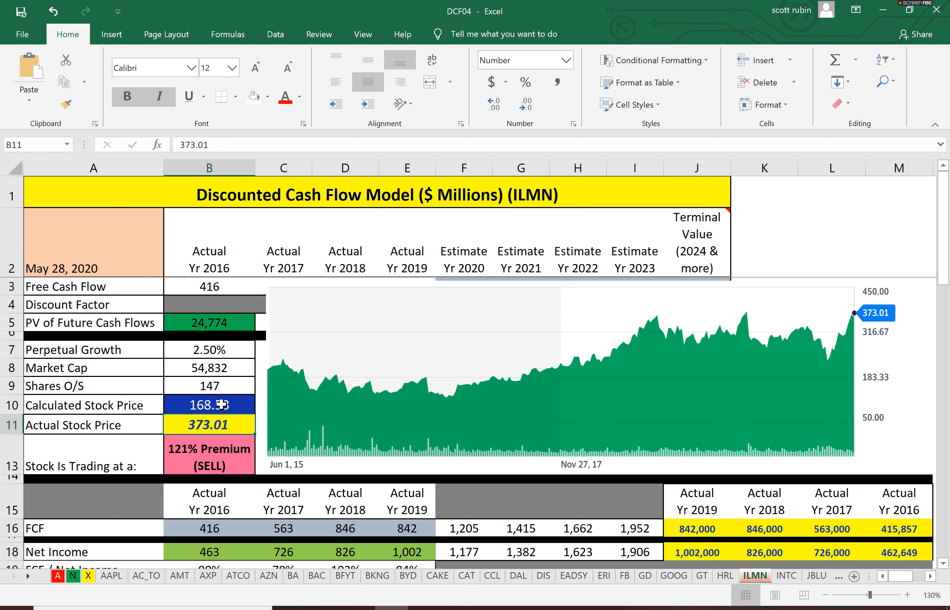
left_click(209, 405)
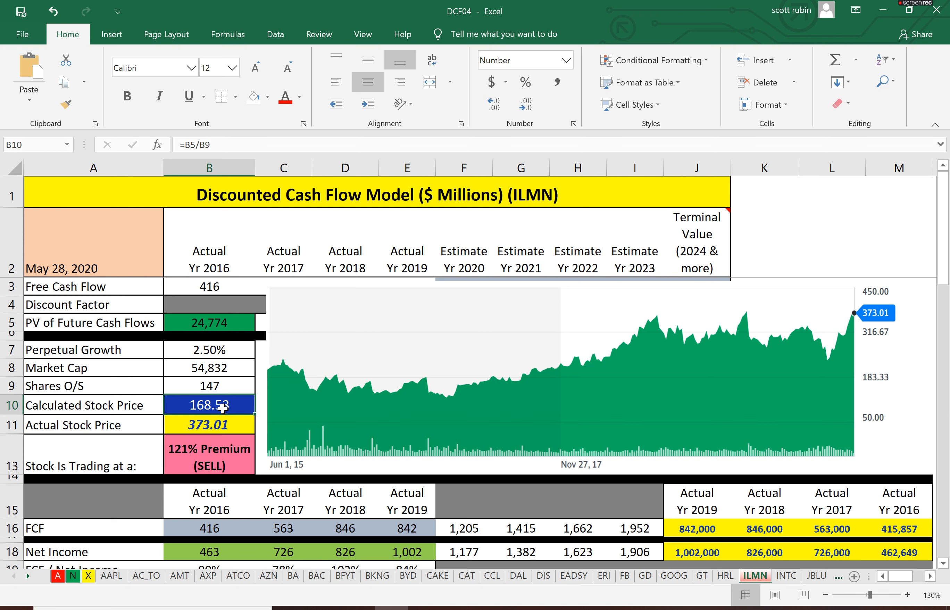
mouse_move(356, 382)
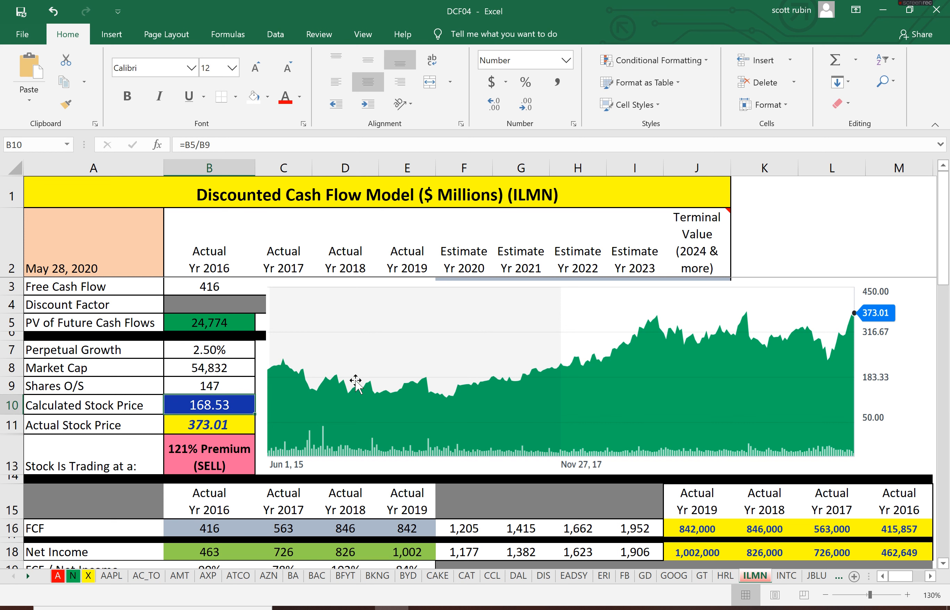
mouse_move(283, 229)
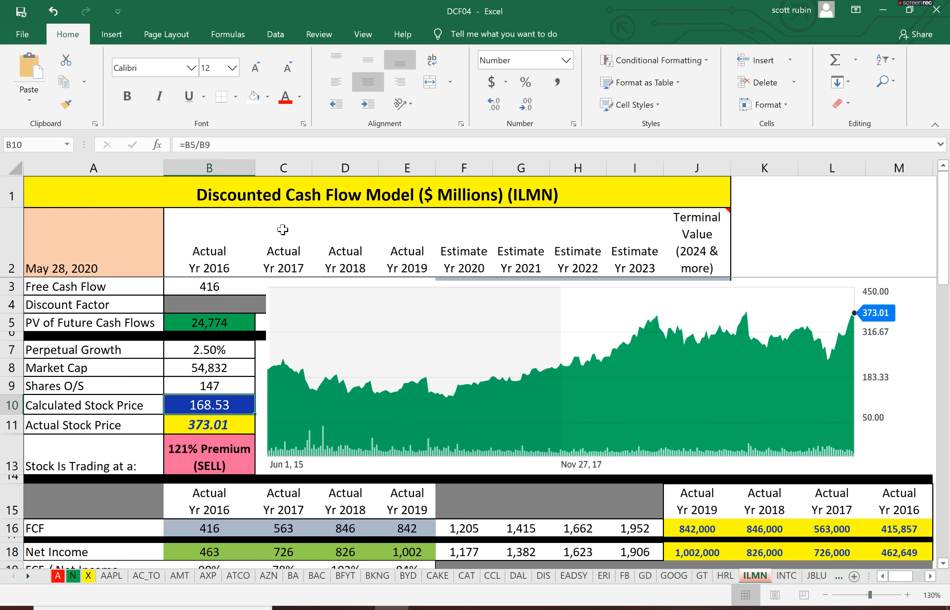